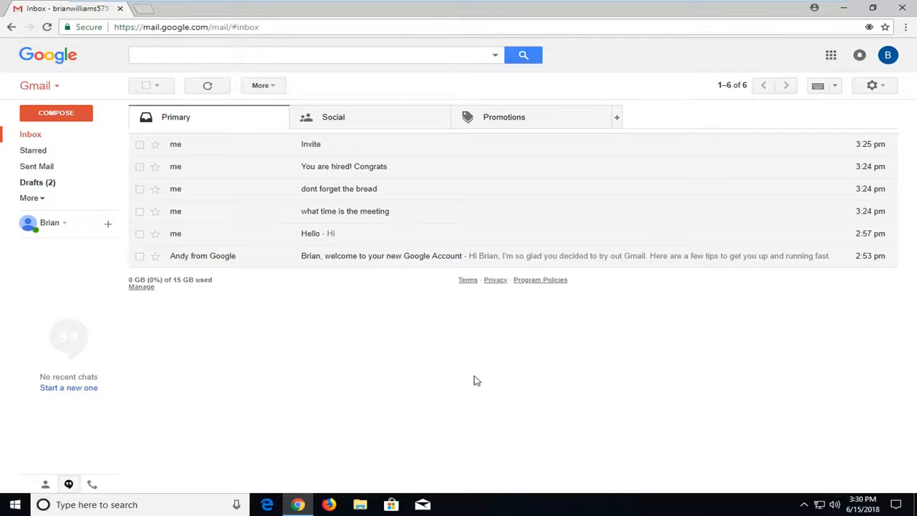
# - View the 'You are hired! Congrats' email and return to the inbox
pyautogui.click(344, 166)
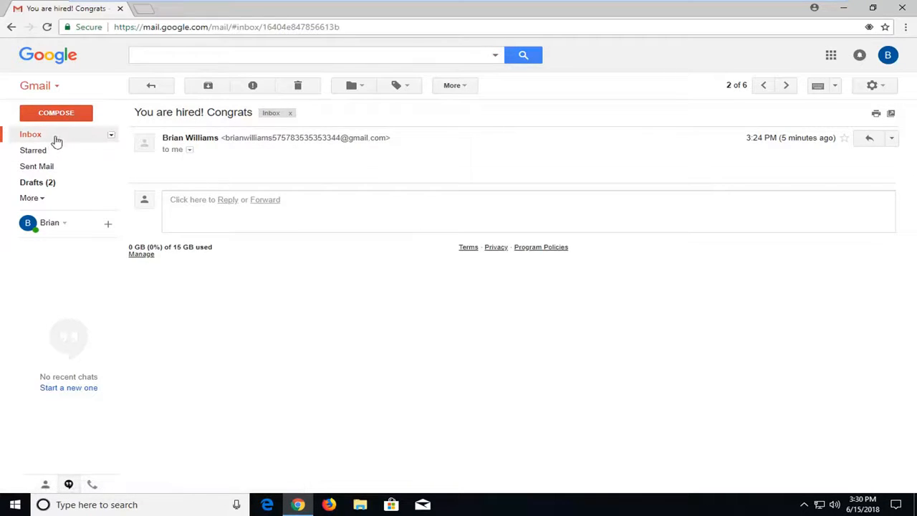
pyautogui.click(30, 134)
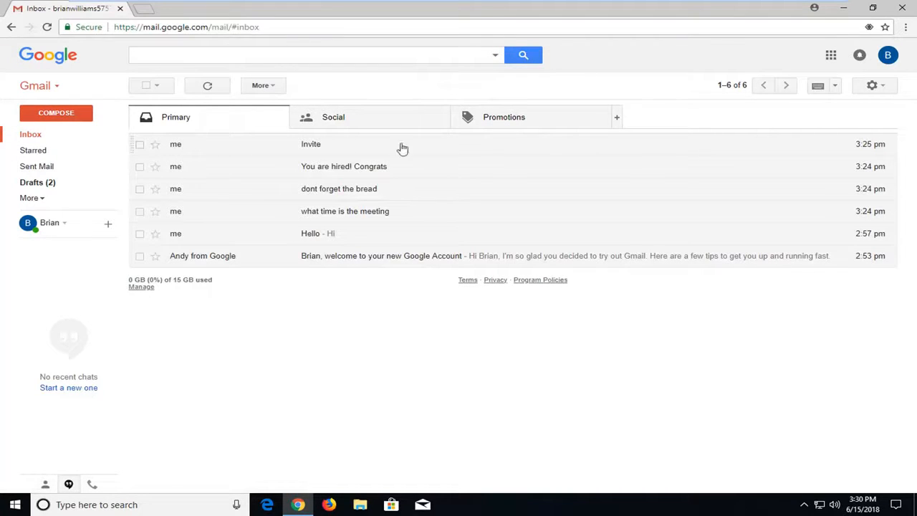
pyautogui.moveTo(871, 86)
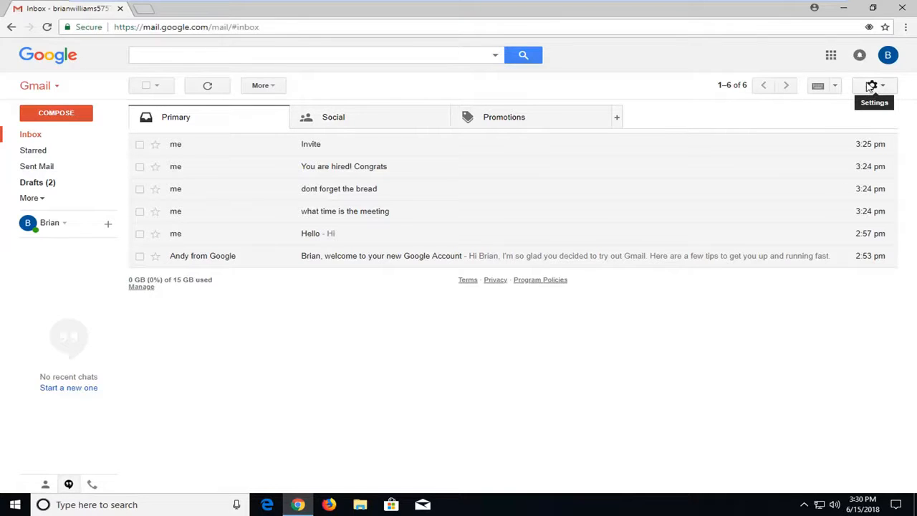
# - Reach the Accounts and Import settings page via the gear menu
pyautogui.click(871, 86)
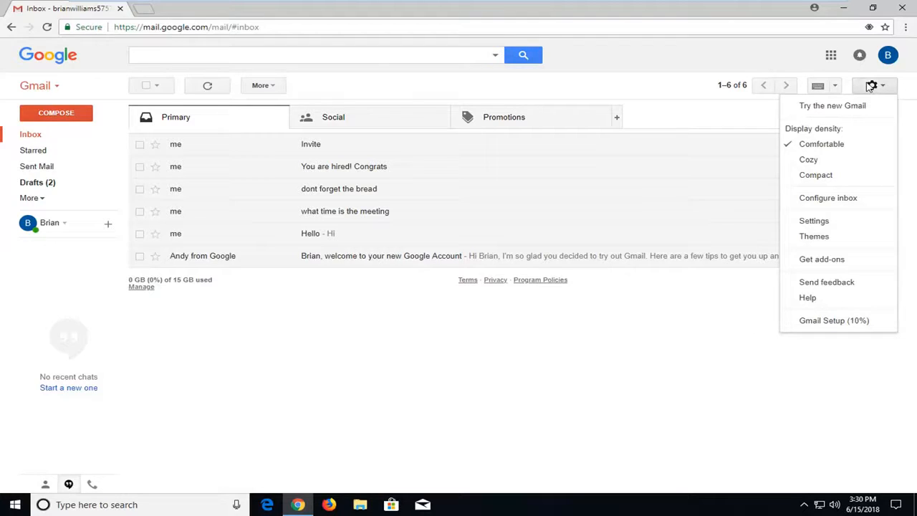
pyautogui.moveTo(848, 221)
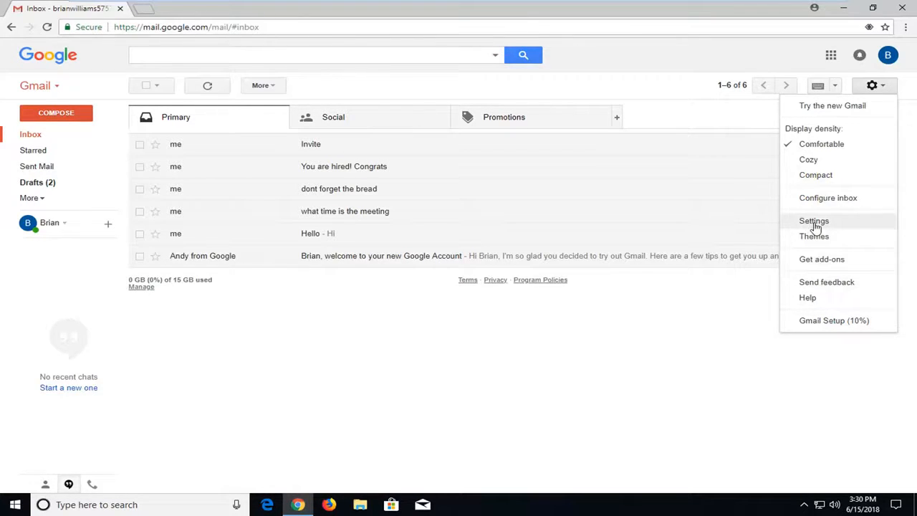
pyautogui.click(814, 220)
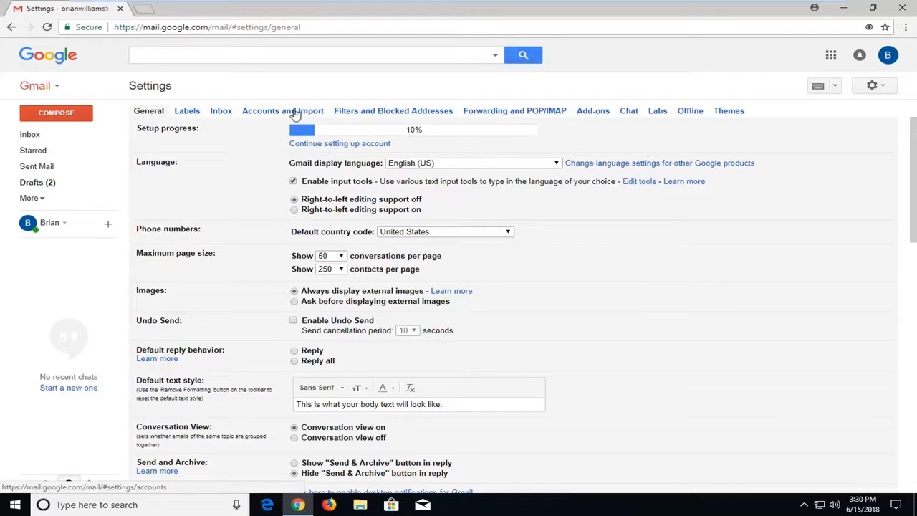
pyautogui.click(282, 110)
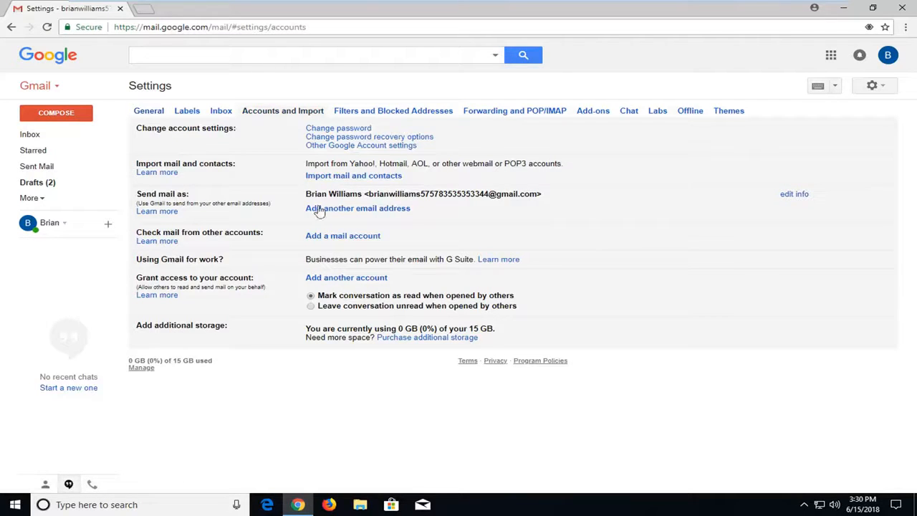
pyautogui.moveTo(793, 195)
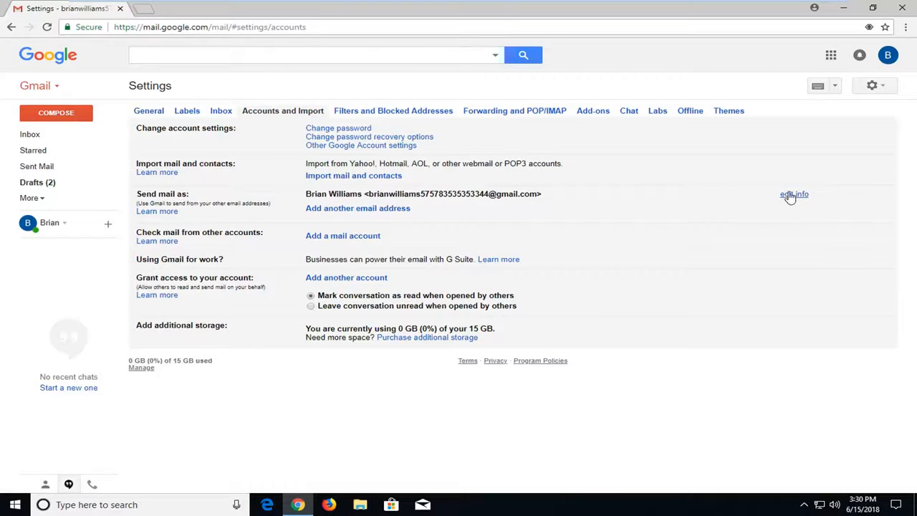
pyautogui.click(794, 193)
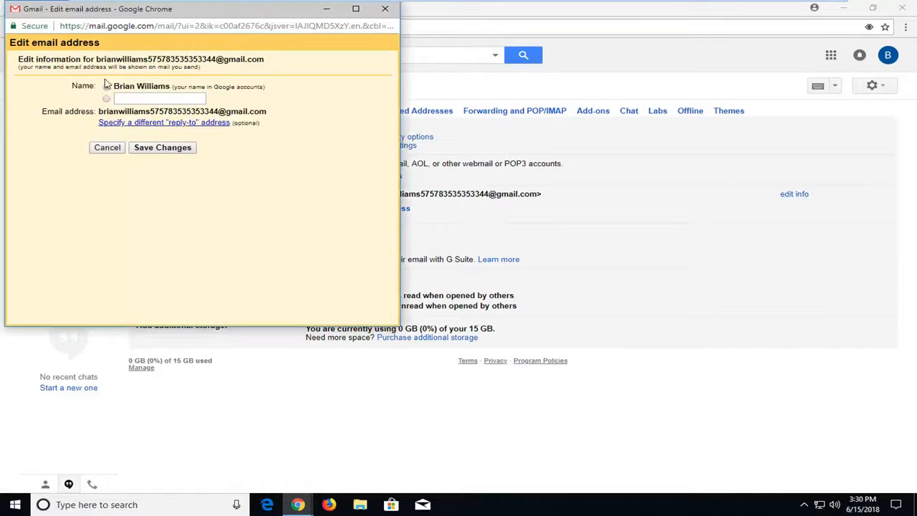
pyautogui.click(106, 86)
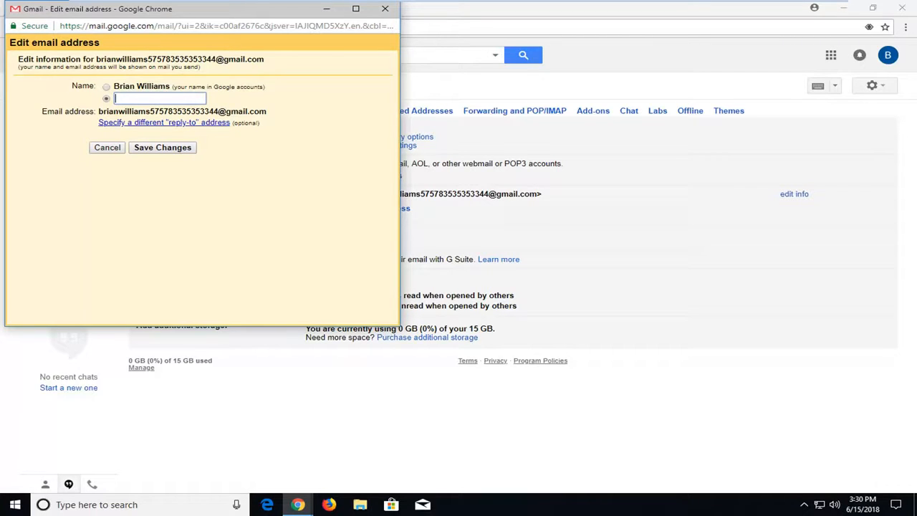
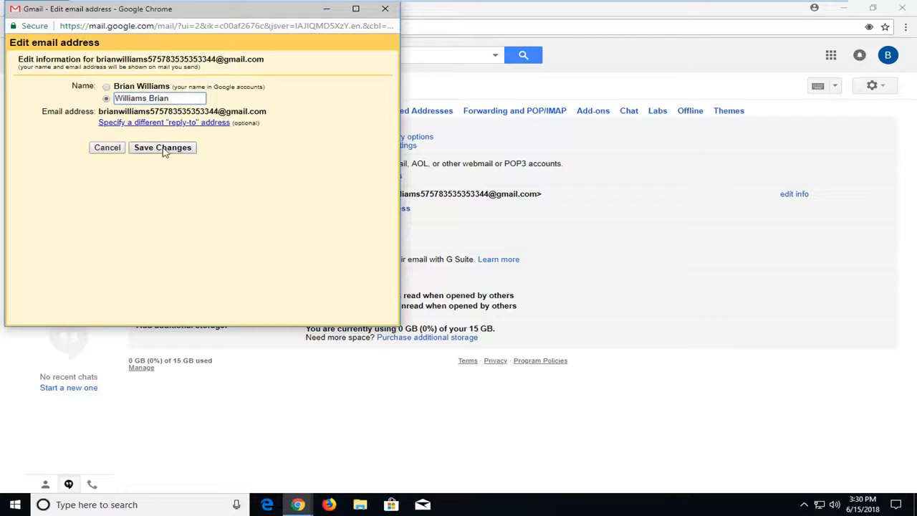
pyautogui.click(162, 146)
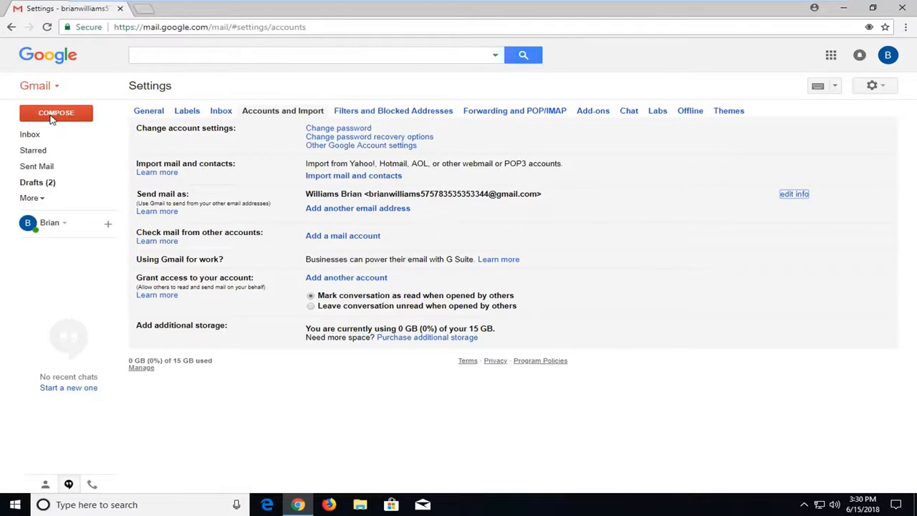
# - Send a blank test email to yourself, glance at the Invite email, and return to Inbox
pyautogui.click(56, 112)
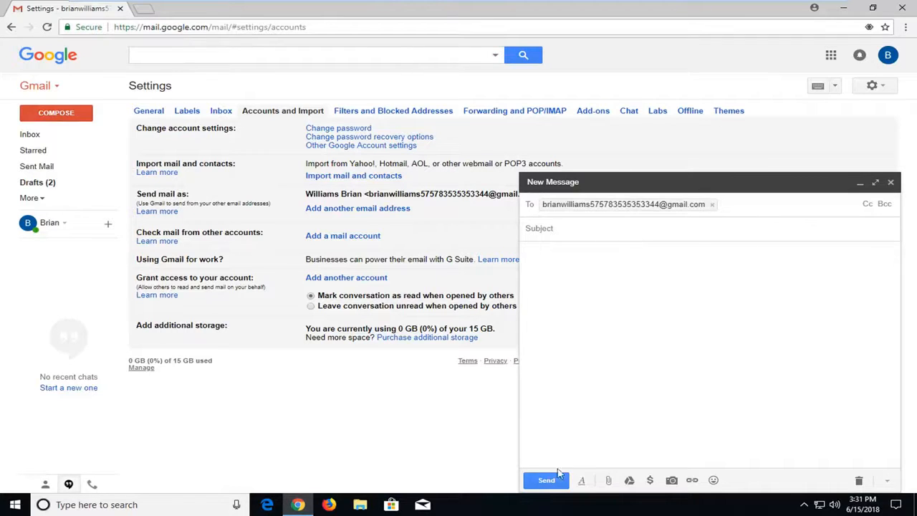
pyautogui.click(546, 480)
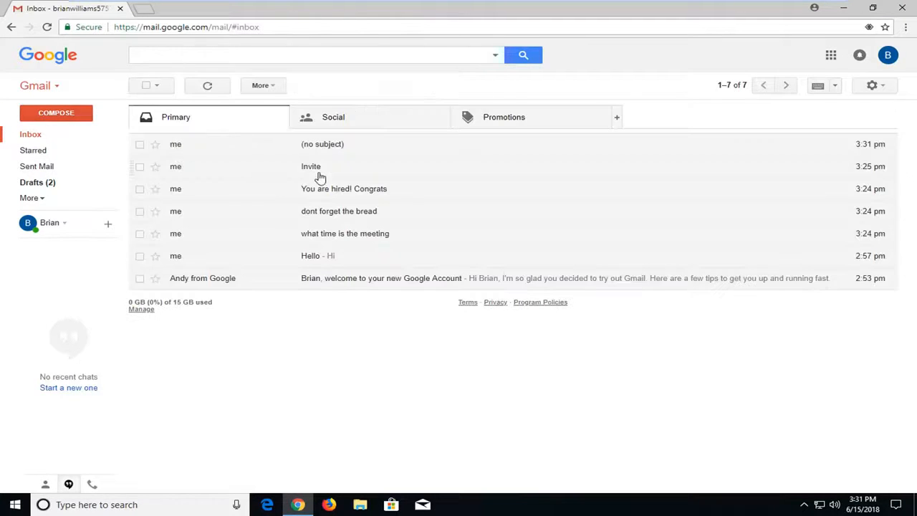
pyautogui.click(311, 167)
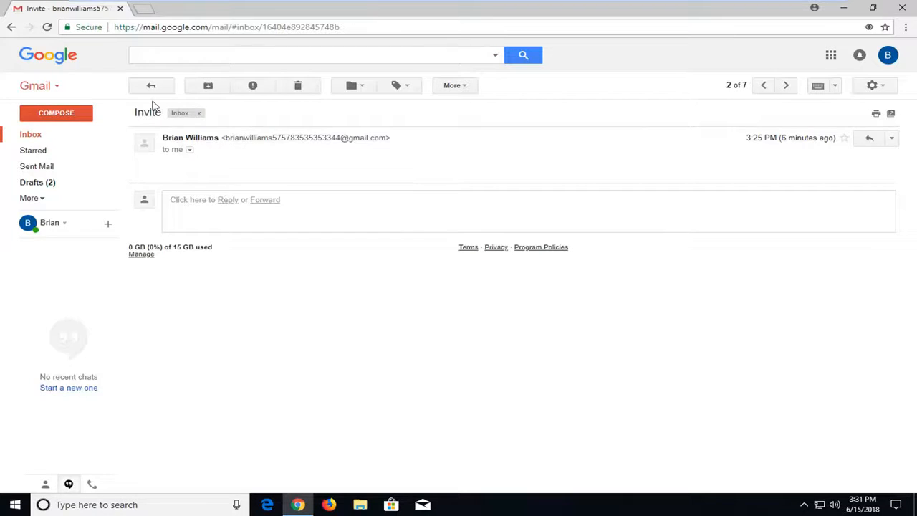
pyautogui.click(152, 86)
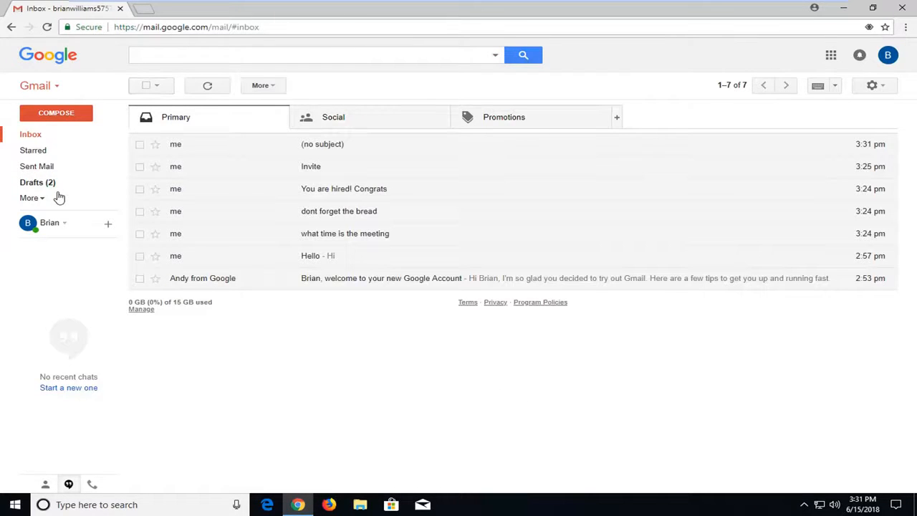